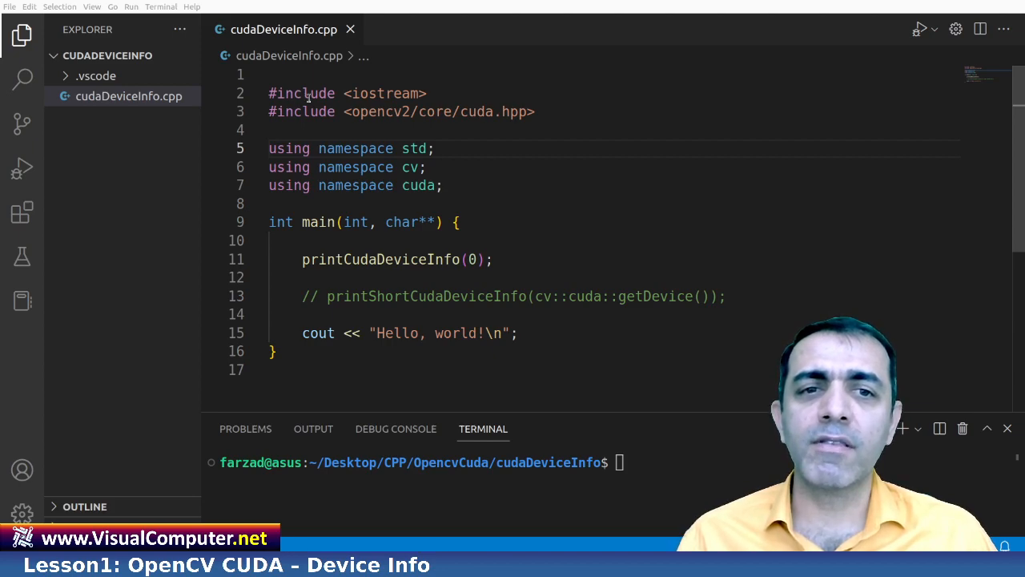
Step: Review the includes and the three using namespace lines in cudaDeviceInfo.cpp
drag(269, 112, 535, 112)
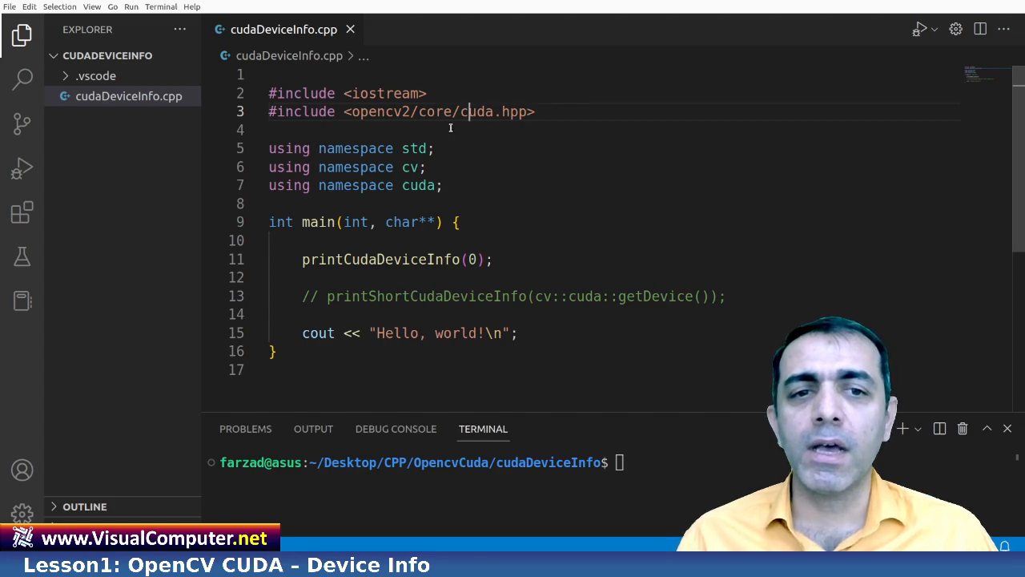
drag(269, 148, 442, 186)
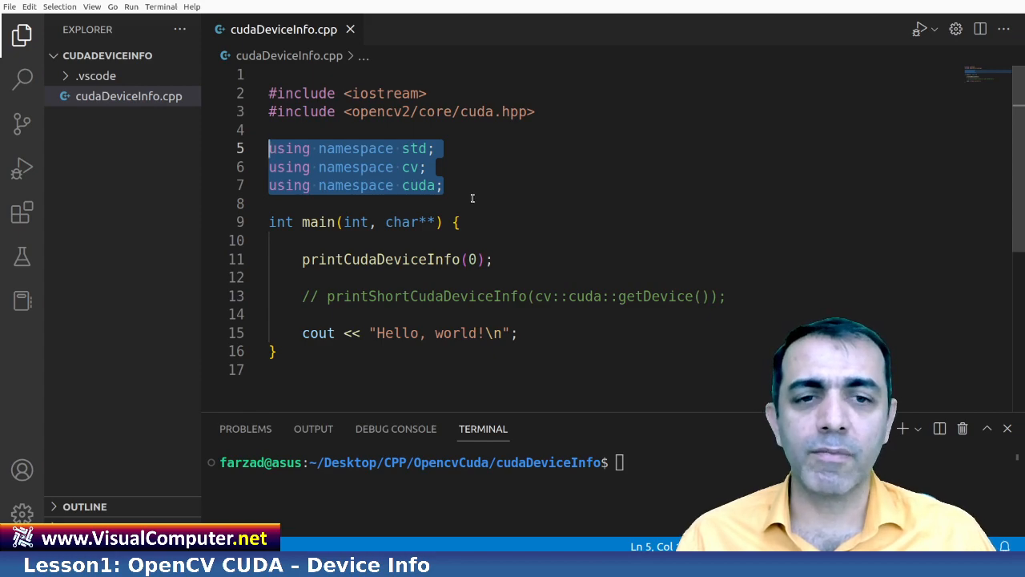
scroll(down, 3)
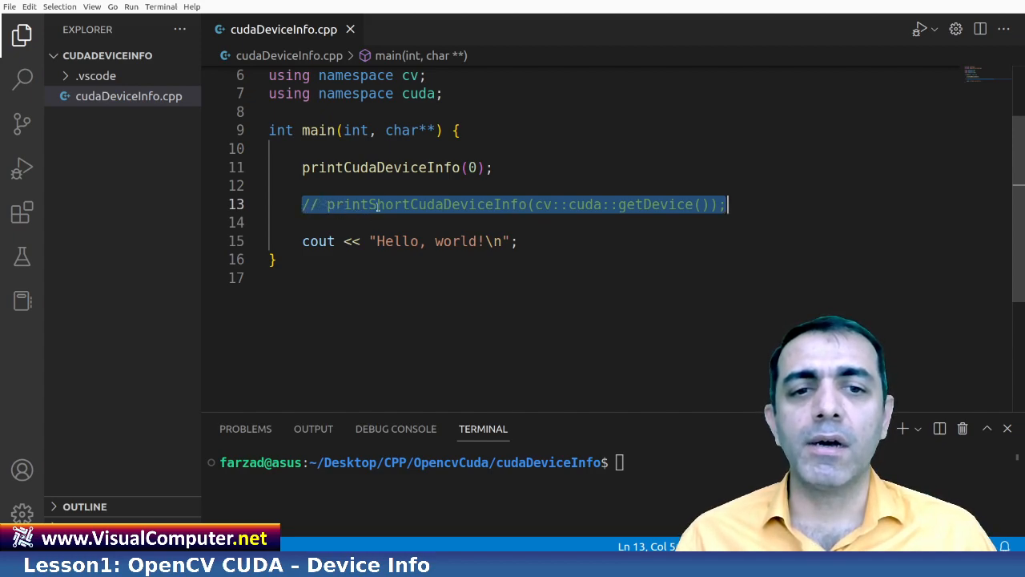
Step: Switch main to printShortCudaDeviceInfo, build and run ./rooster, then restore printCudaDeviceInfo
click(377, 168)
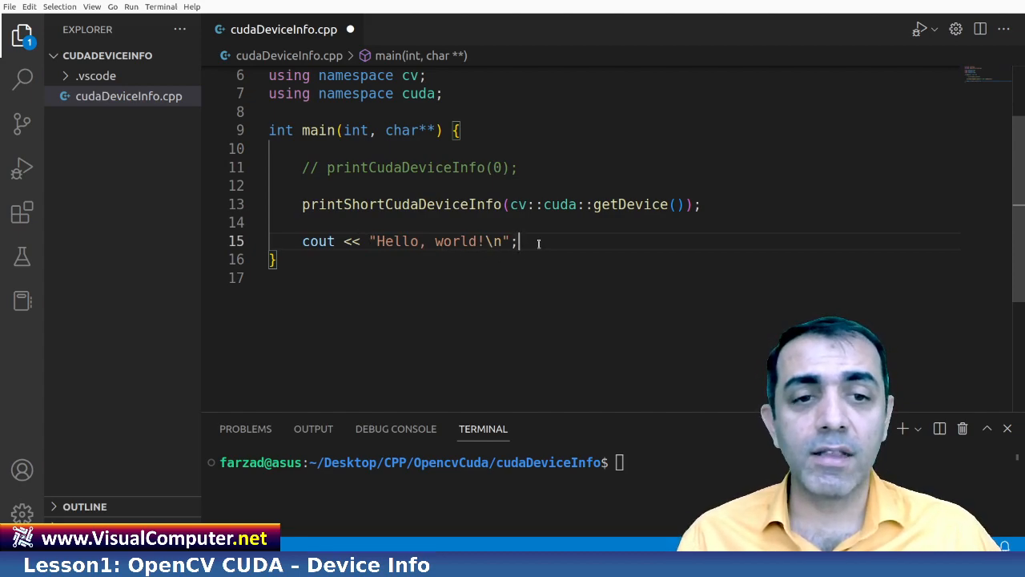
key(ctrl+s)
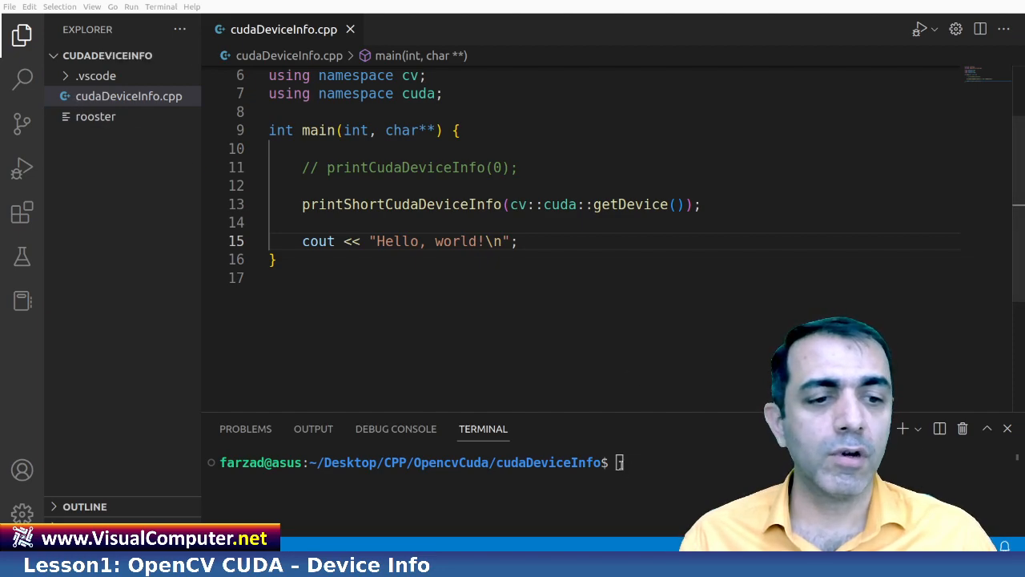
text(./rooster)
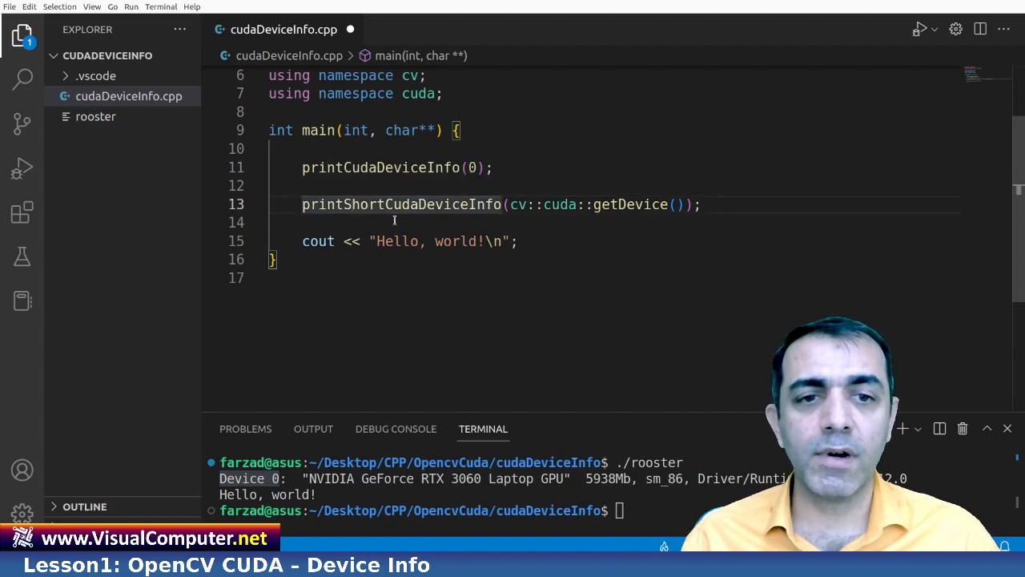
text(//)
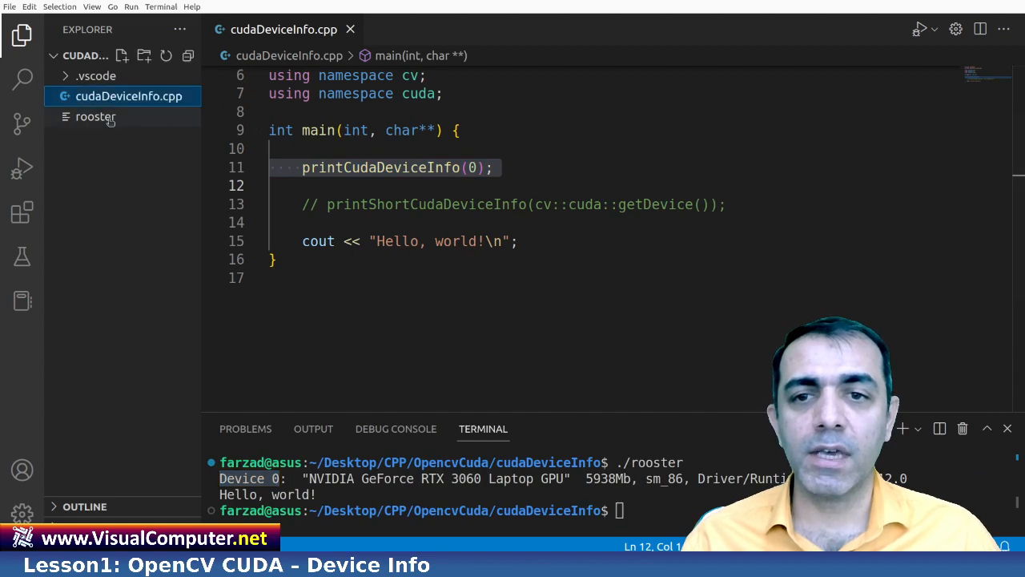
Step: Rerun ./rooster to print the full RTX 3060 device query, then shrink the terminal panel
click(96, 115)
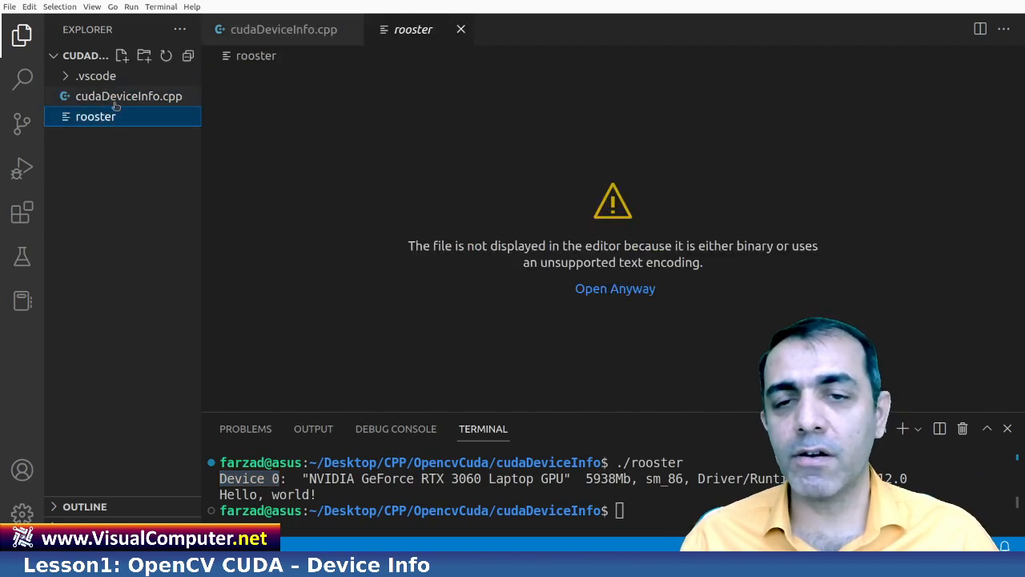
click(283, 29)
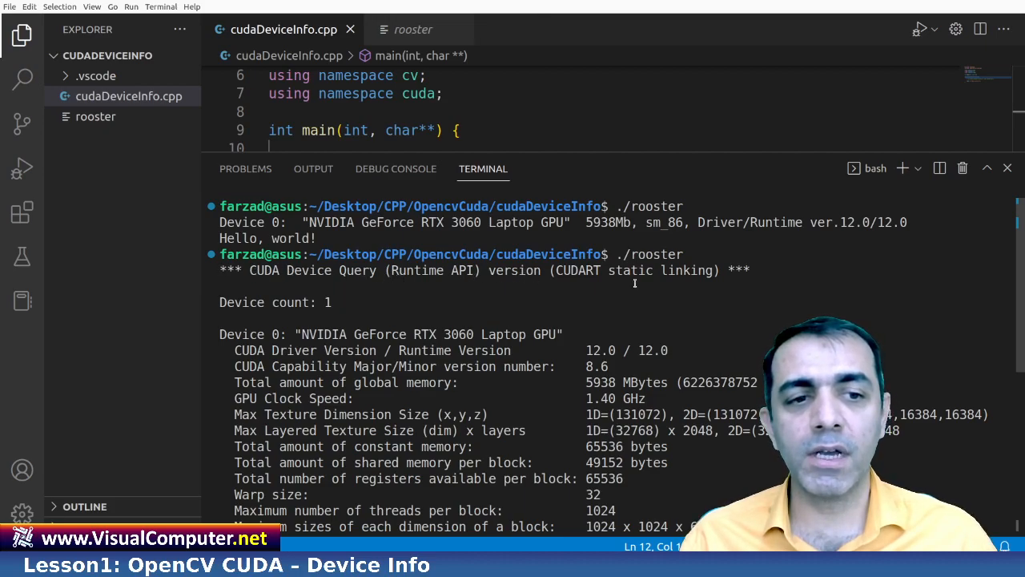
scroll(down, 3)
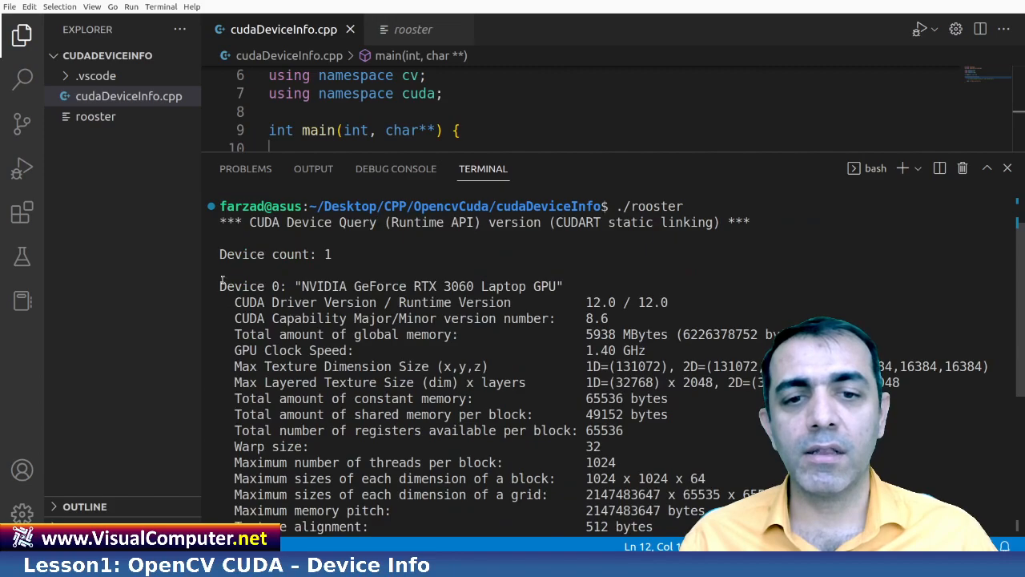
double_click(243, 286)
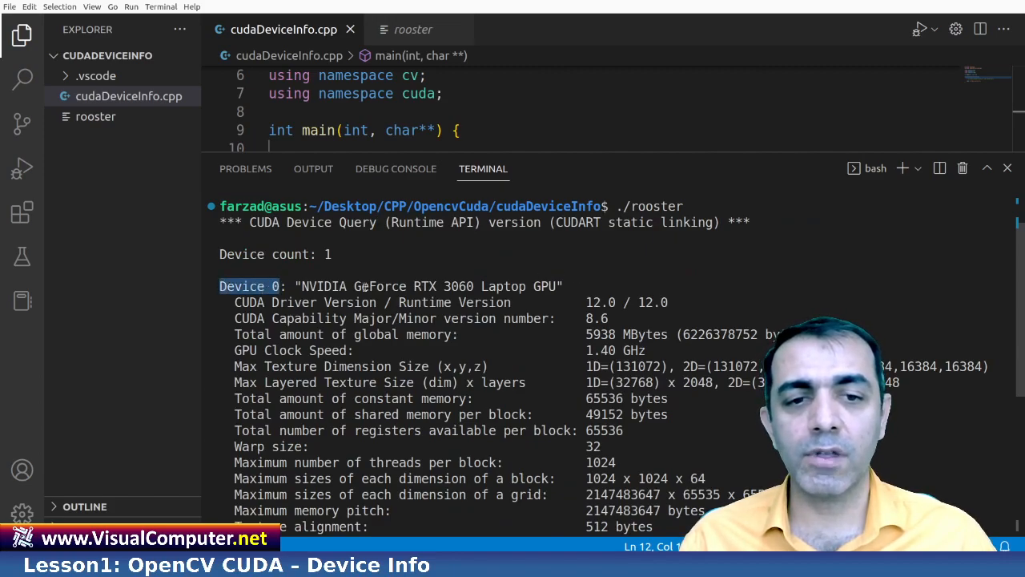
double_click(379, 285)
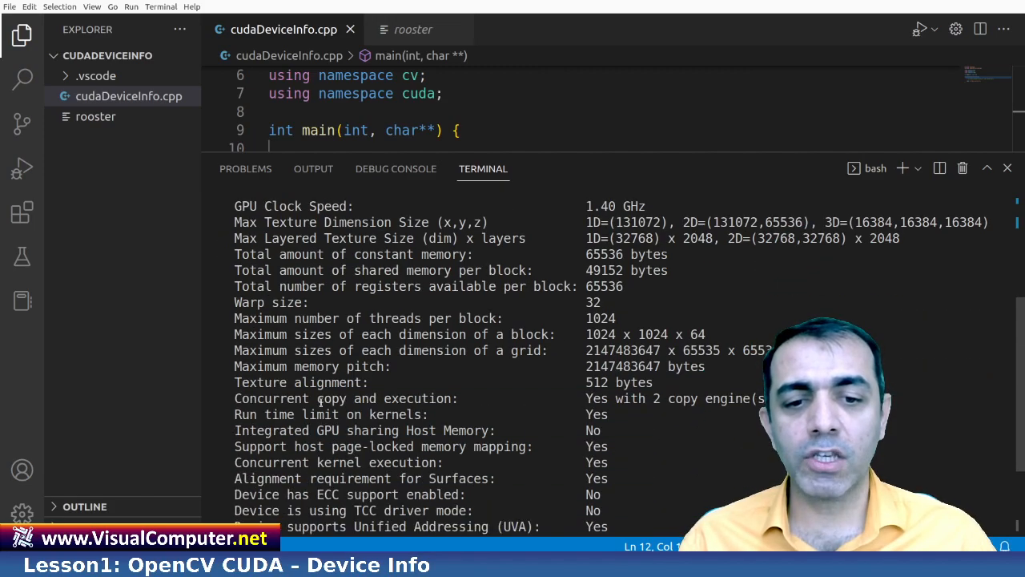
scroll(down, 3)
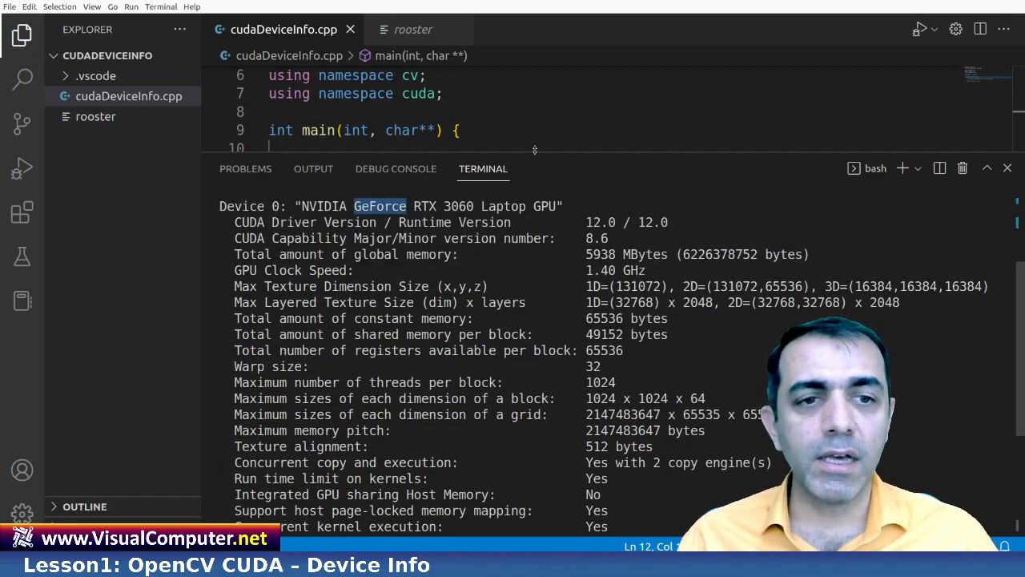
drag(535, 149, 545, 406)
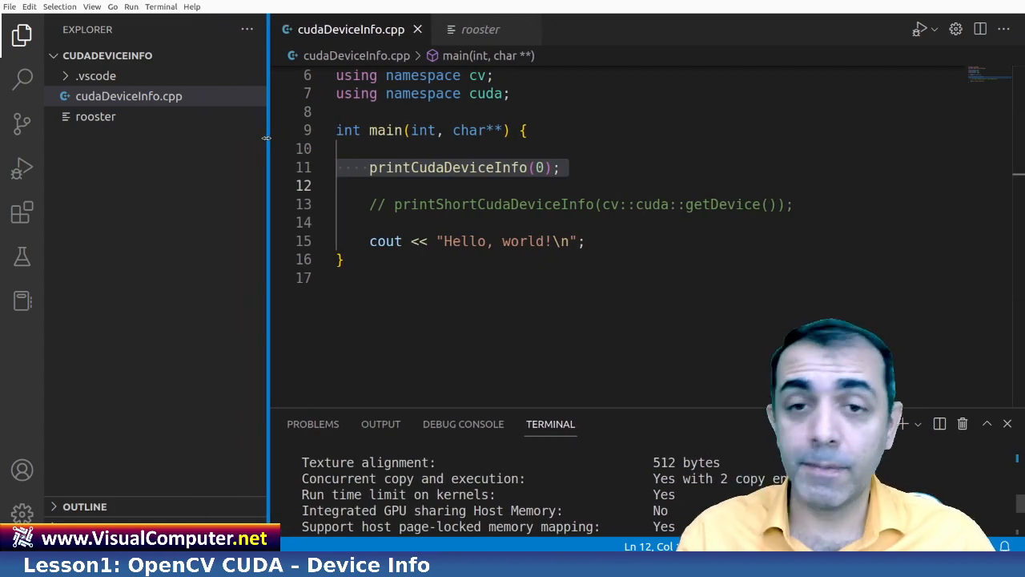
Step: Expand the .vscode folder and show tasks.json with the cppbuild task
click(96, 75)
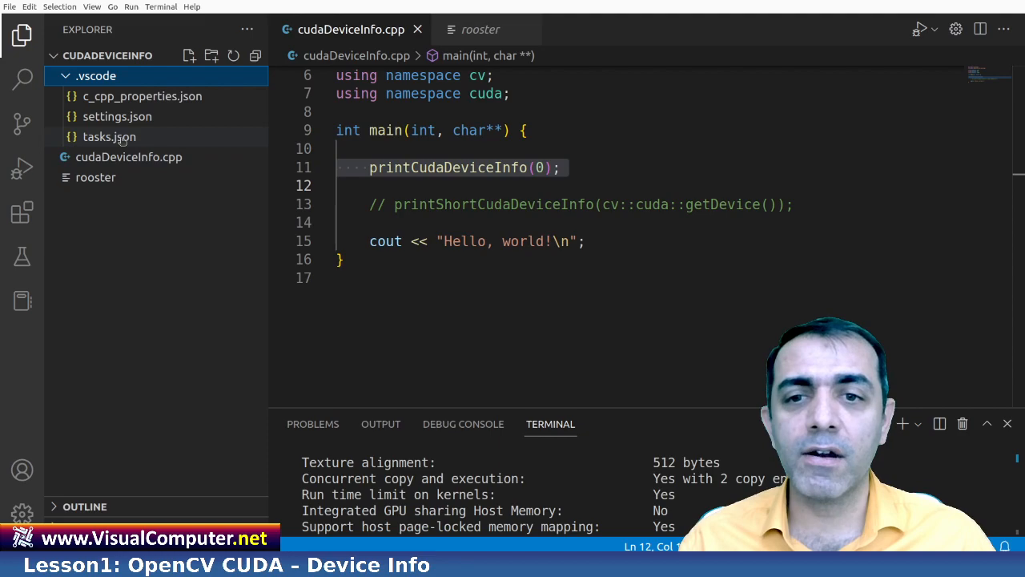
click(109, 136)
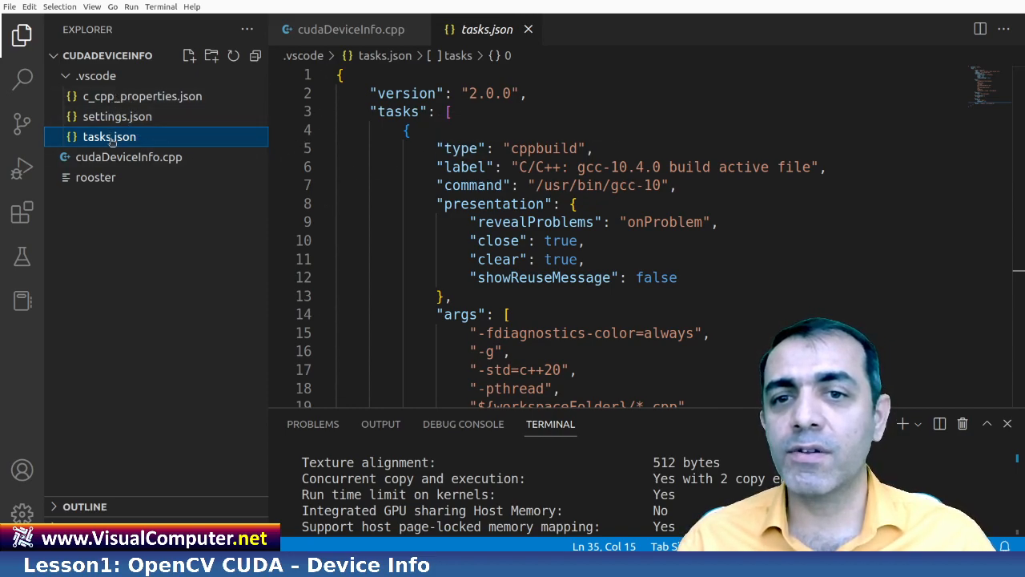
Step: Review the cppbuild task type and gcc-10.4.0 compiler command in tasks.json
click(96, 75)
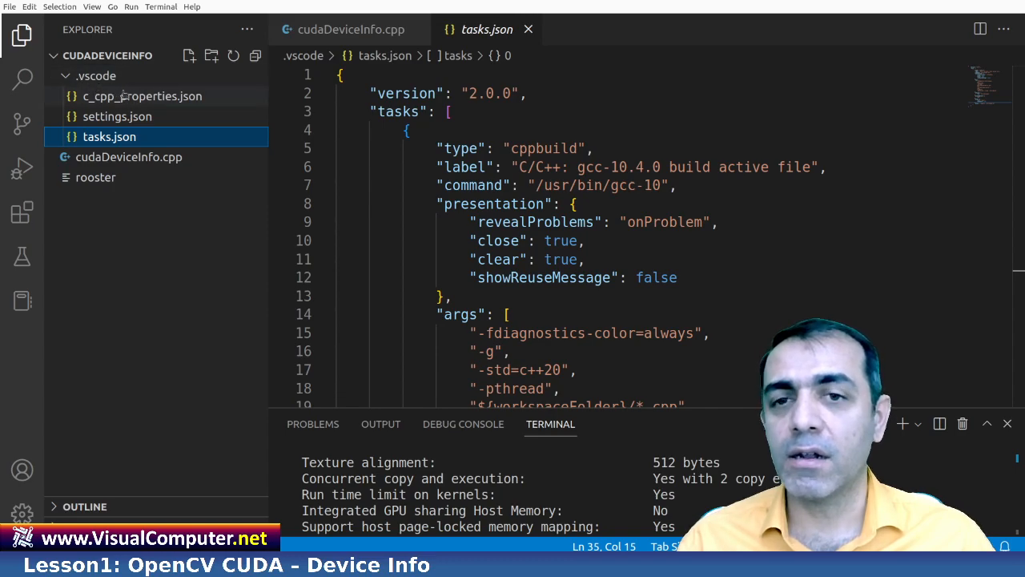
click(109, 136)
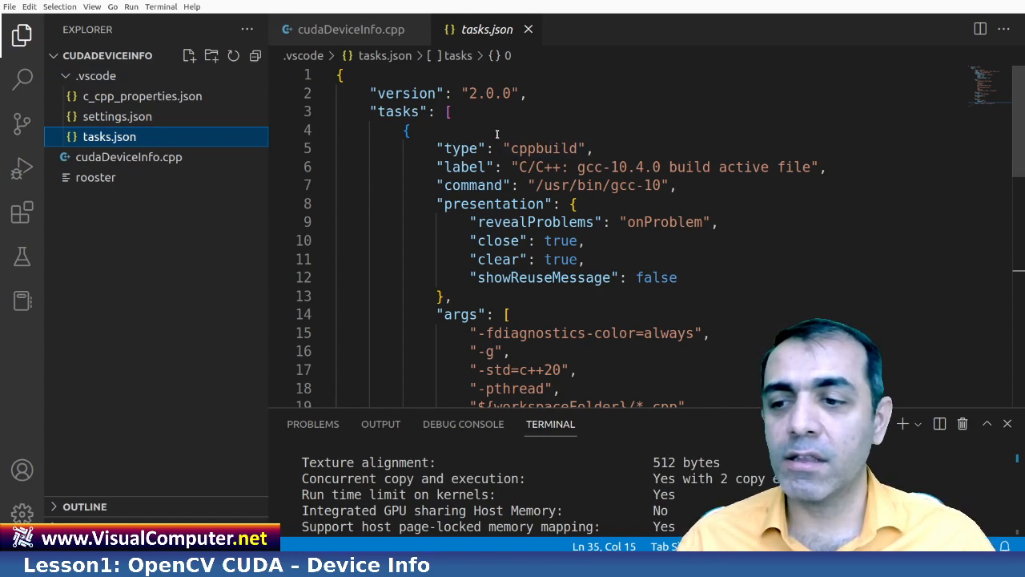
scroll(down, 3)
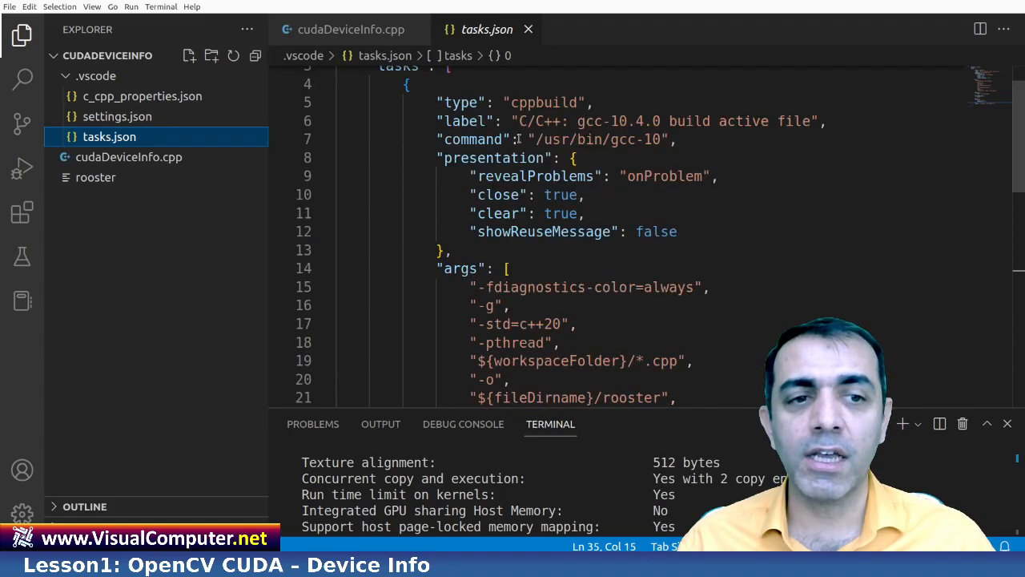
scroll(down, 3)
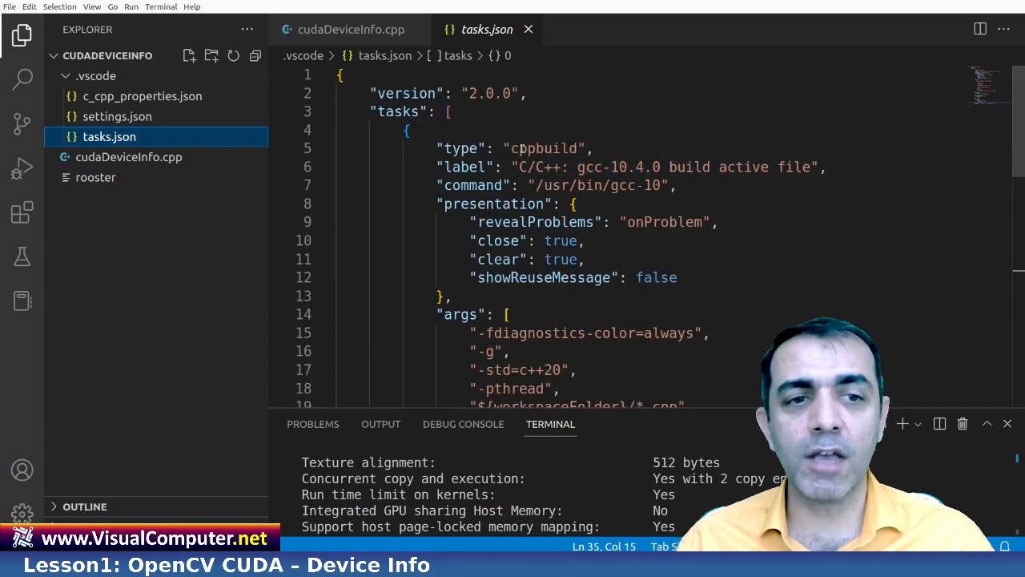
double_click(545, 147)
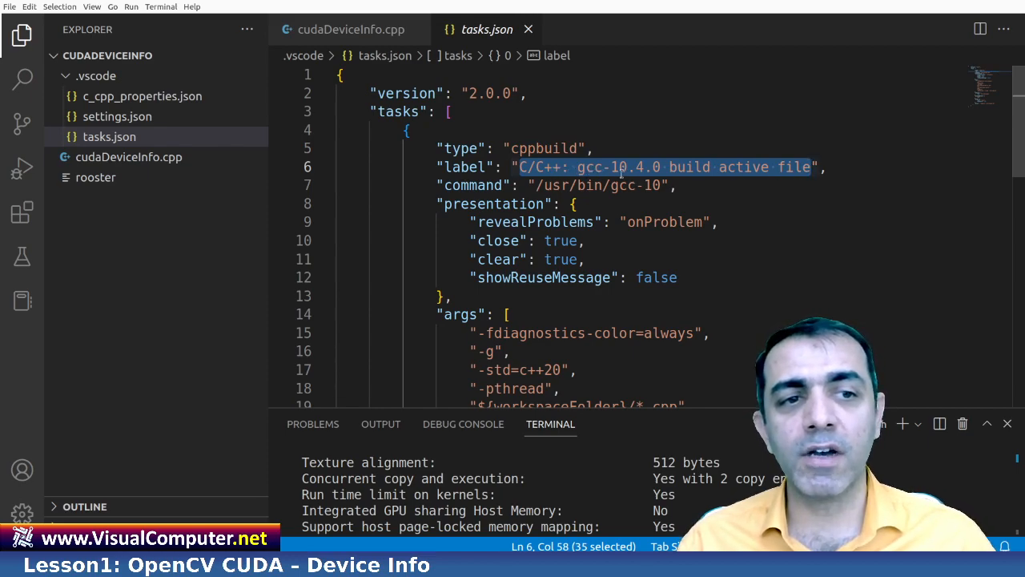
click(619, 166)
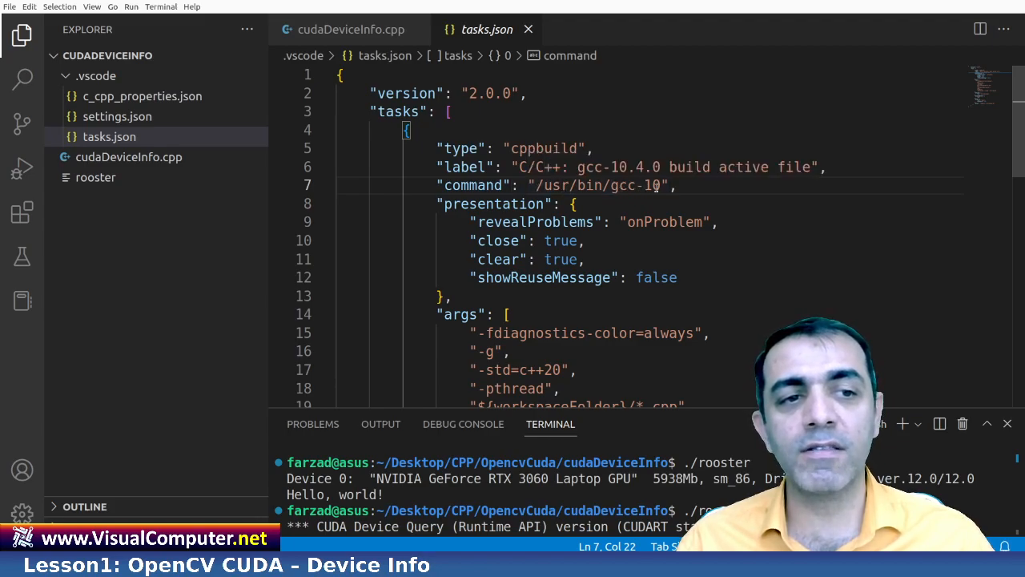
double_click(587, 186)
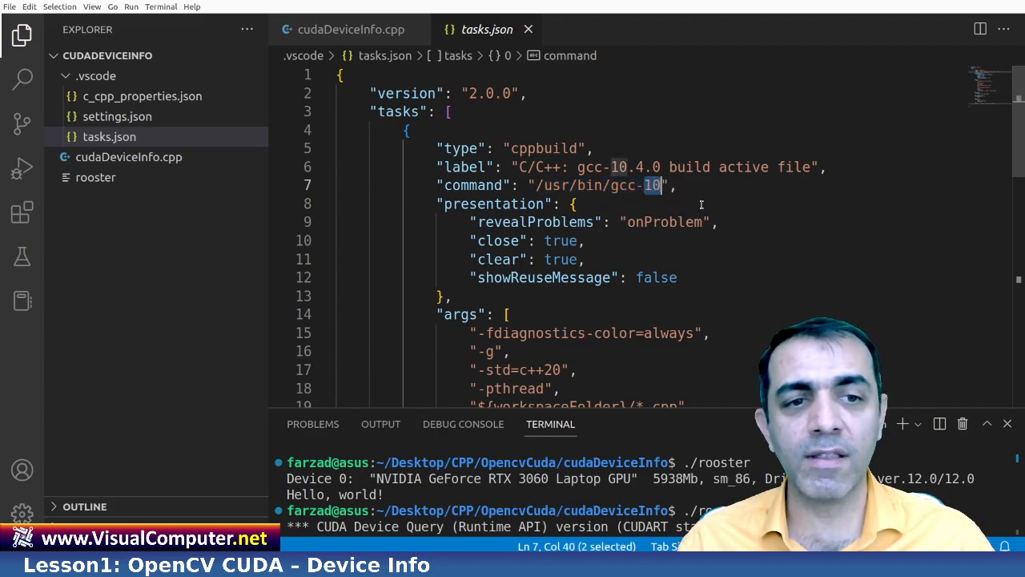
scroll(down, 3)
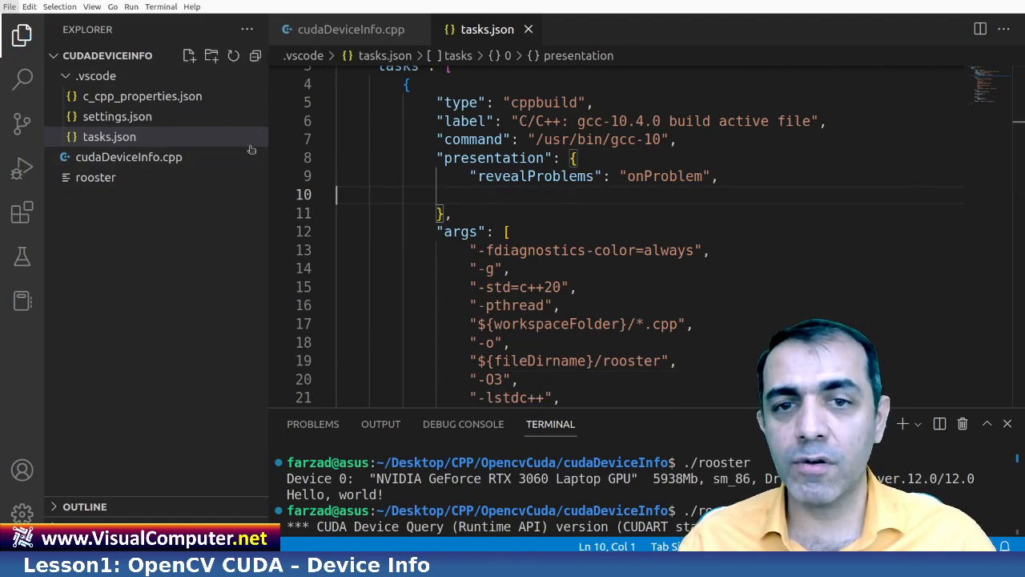
Step: Return to cudaDeviceInfo.cpp and rebuild it with the gcc-10 build task
click(109, 137)
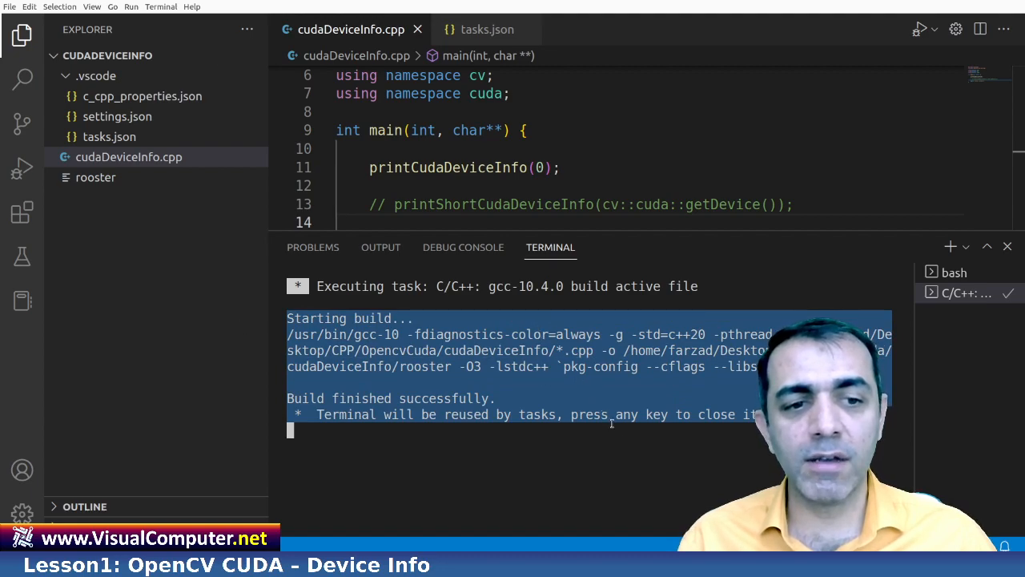
mouse_move(644, 445)
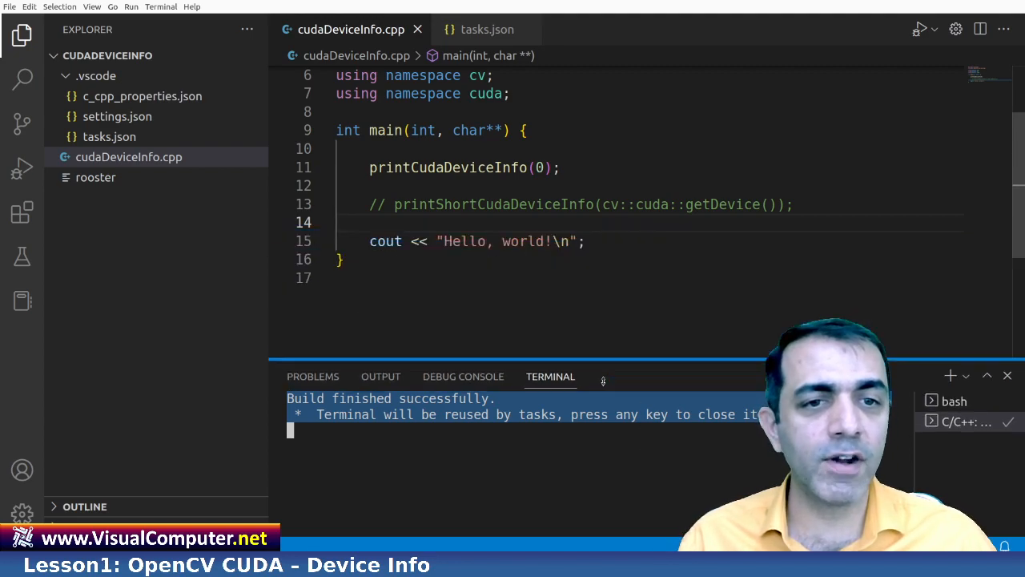
Step: Add close, clear true and showReuseMessage false under the task's presentation options
click(487, 29)
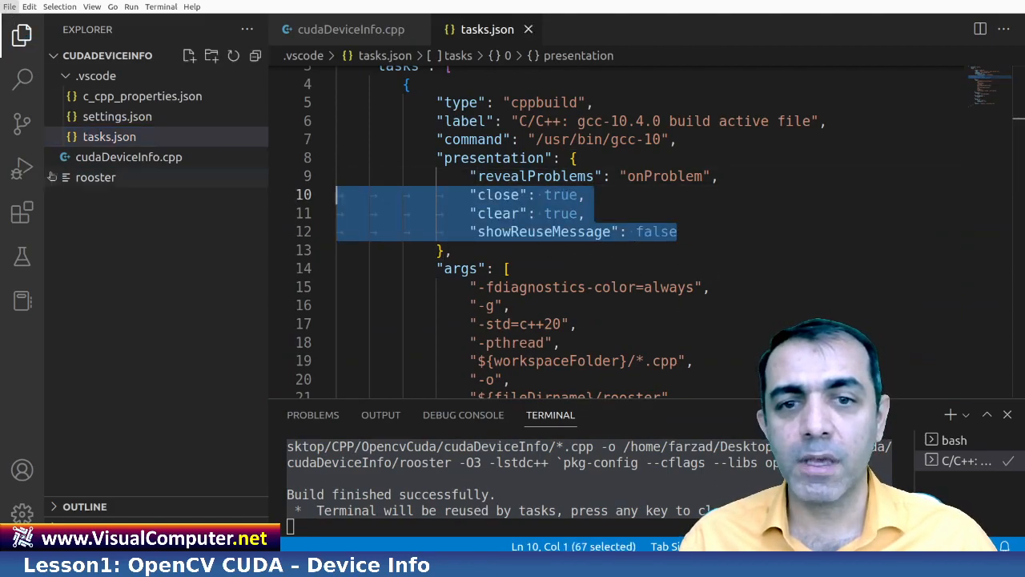
click(645, 231)
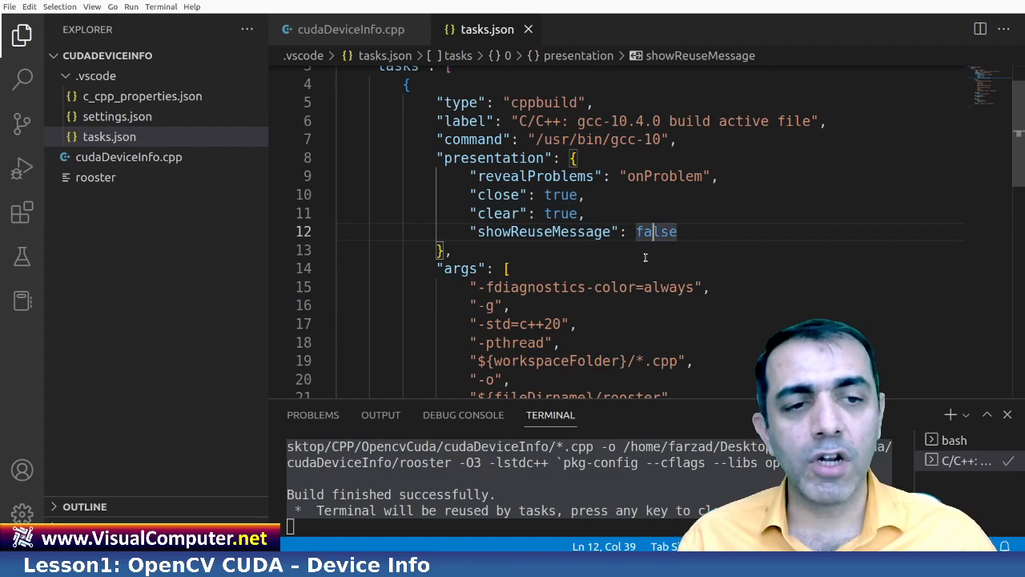
scroll(down, 3)
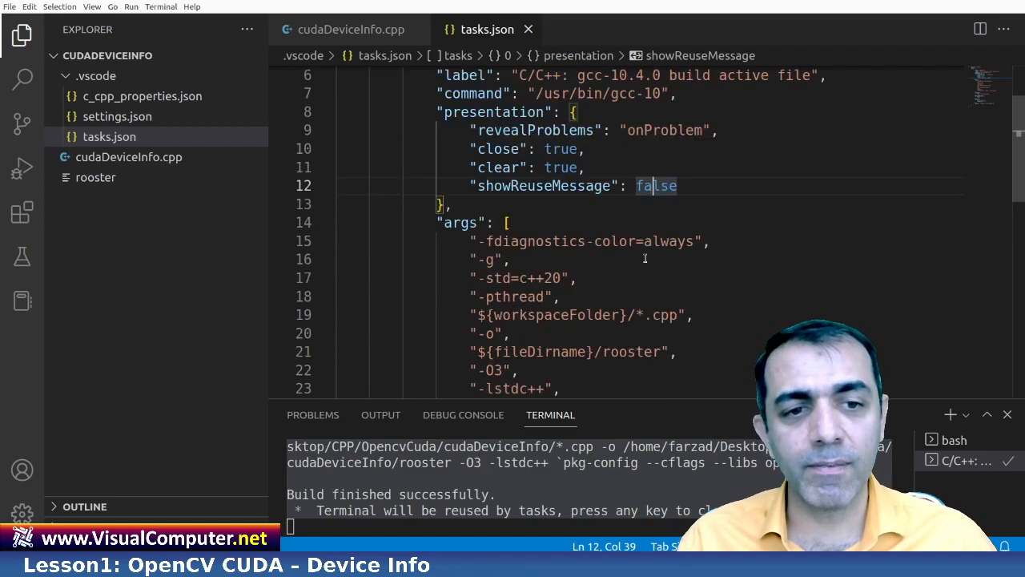
scroll(down, 3)
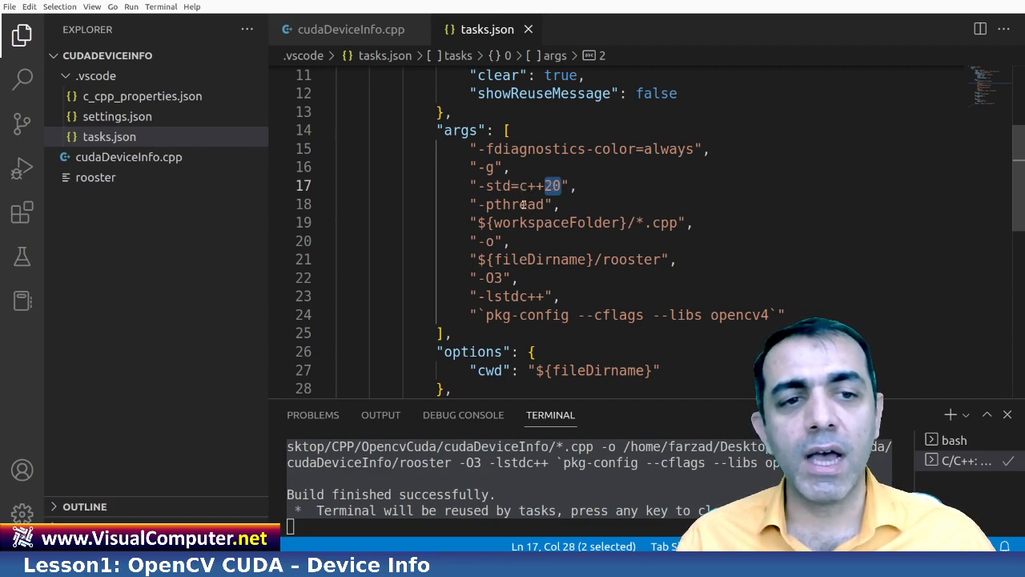
scroll(down, 3)
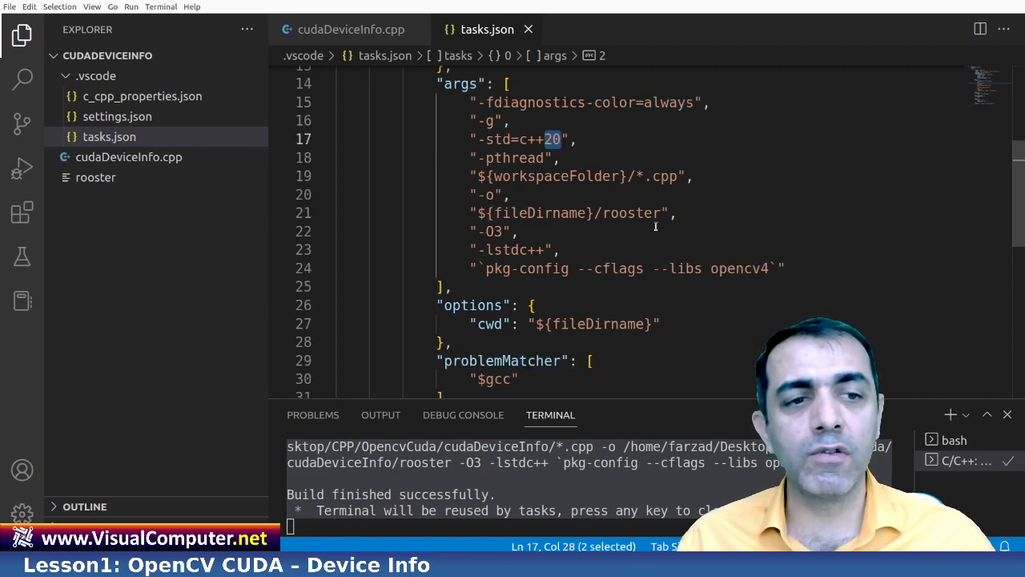
Step: Review the args (-O3, C++20, OpenCV pkg-config, "-lm"), options, problemMatcher and group sections
double_click(631, 211)
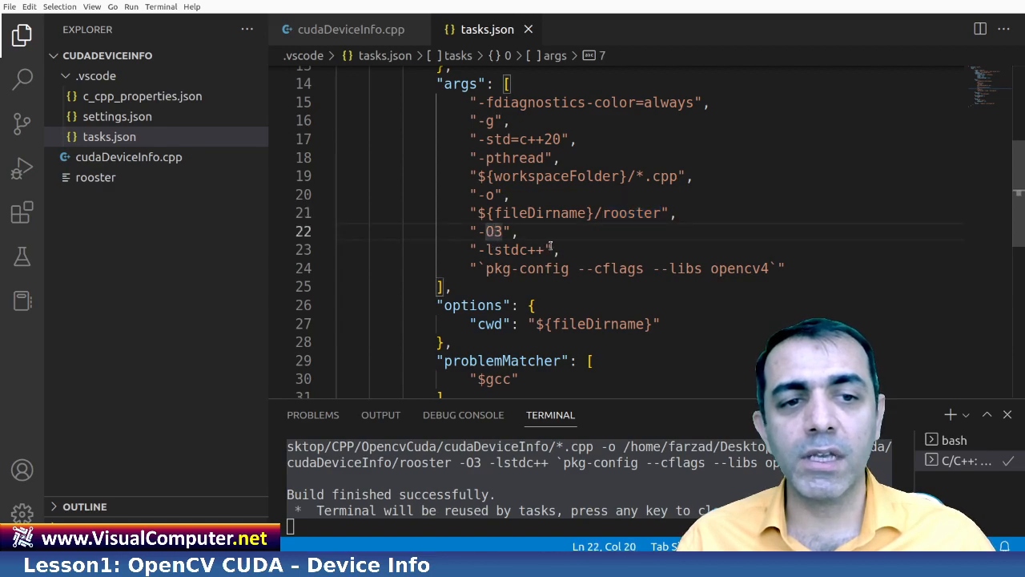
scroll(down, 3)
text(,)
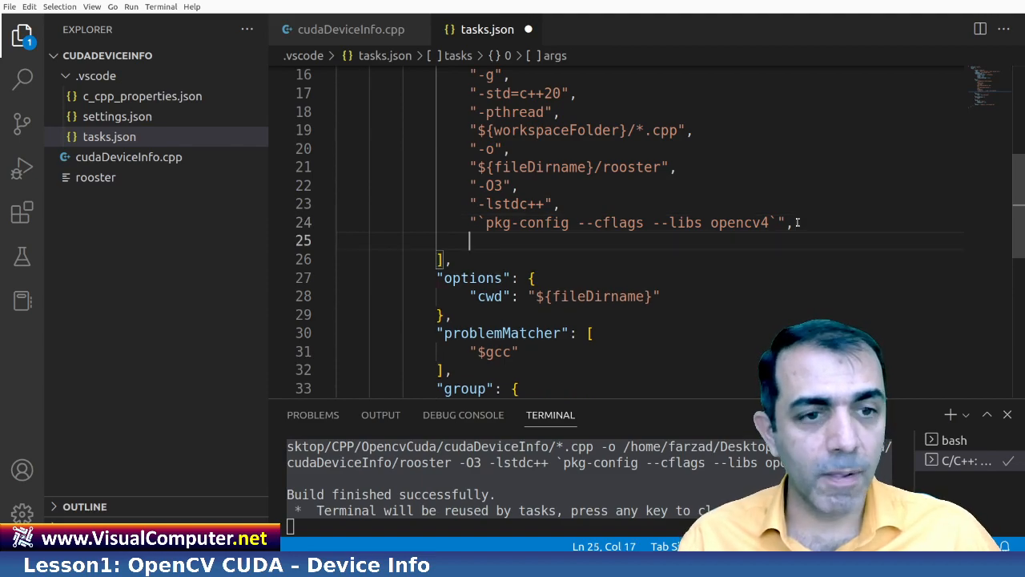
text("-lm")
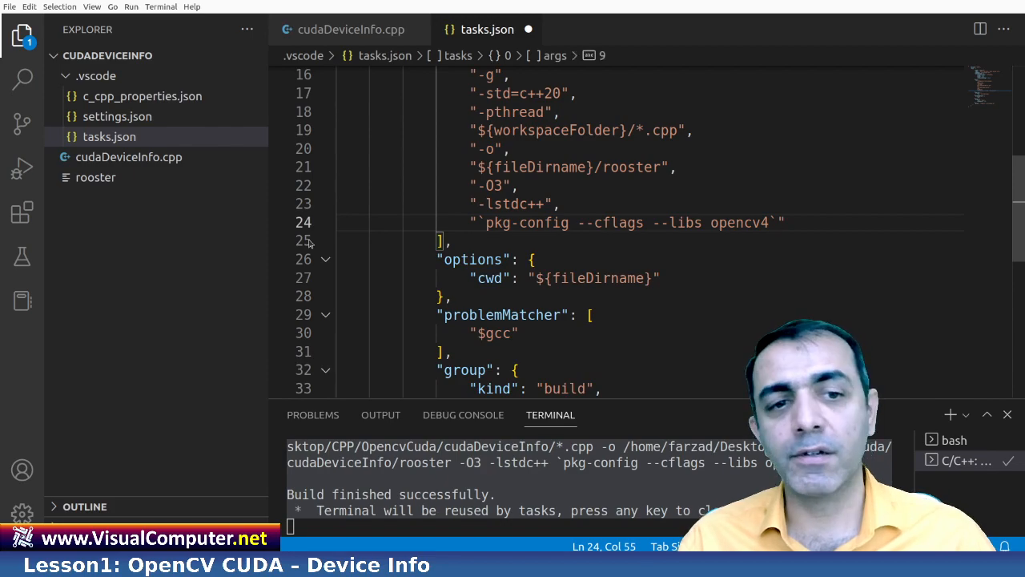
scroll(down, 3)
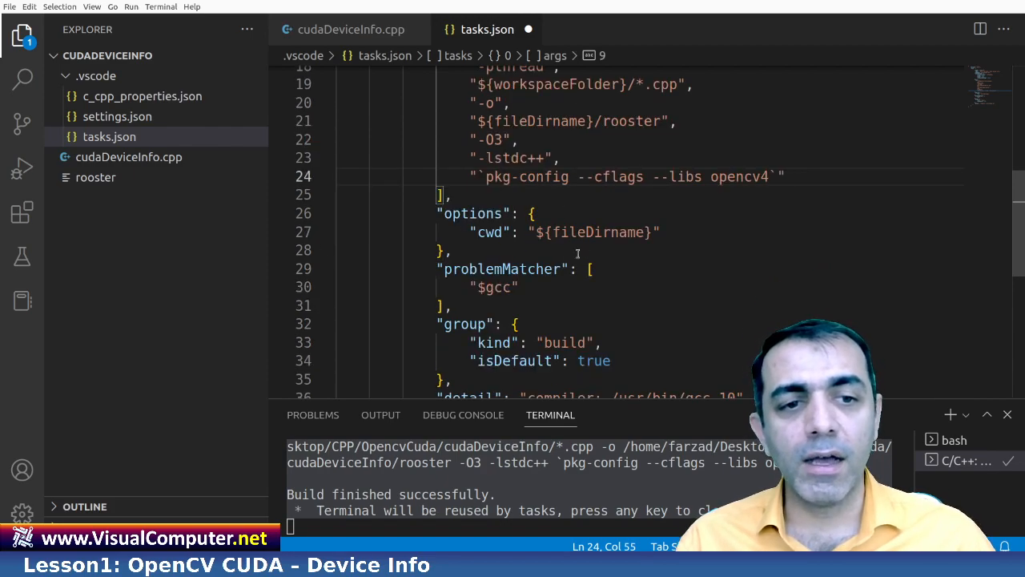
scroll(down, 3)
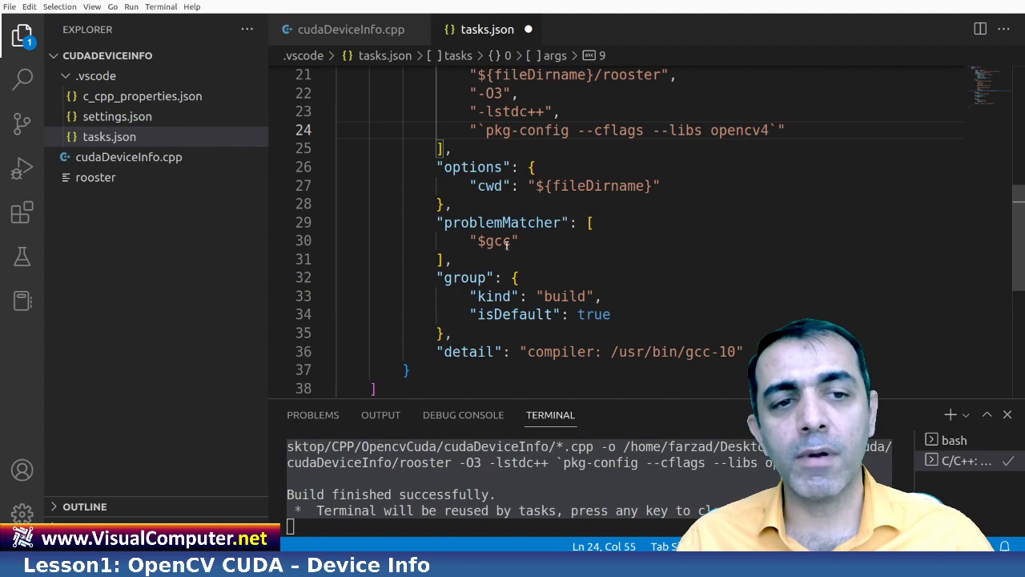
mouse_move(563, 295)
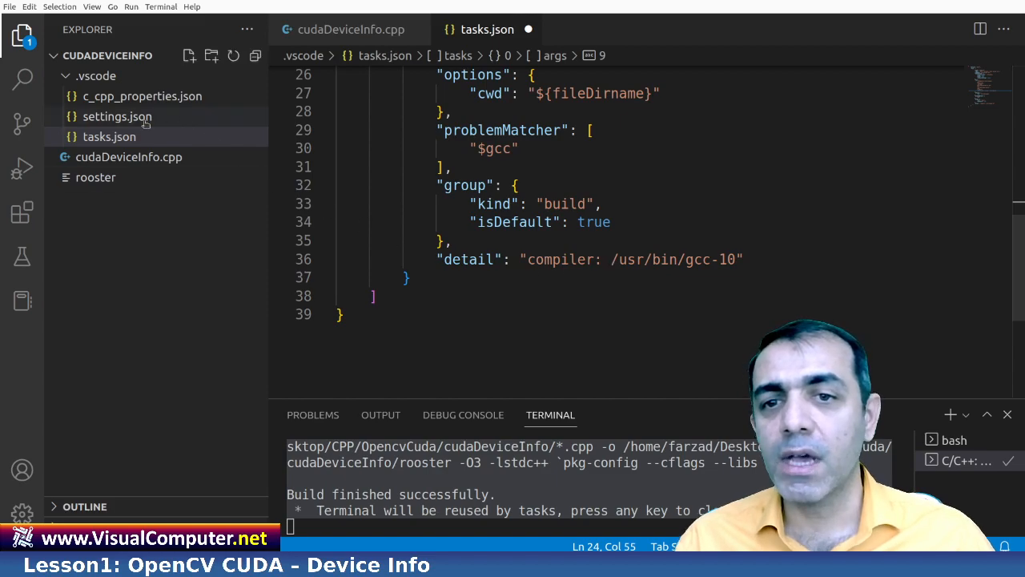
Step: Show c_cpp_properties.json with the /usr/local/include/opencv4 path, gcc-10 compiler and c++20 standard
click(140, 96)
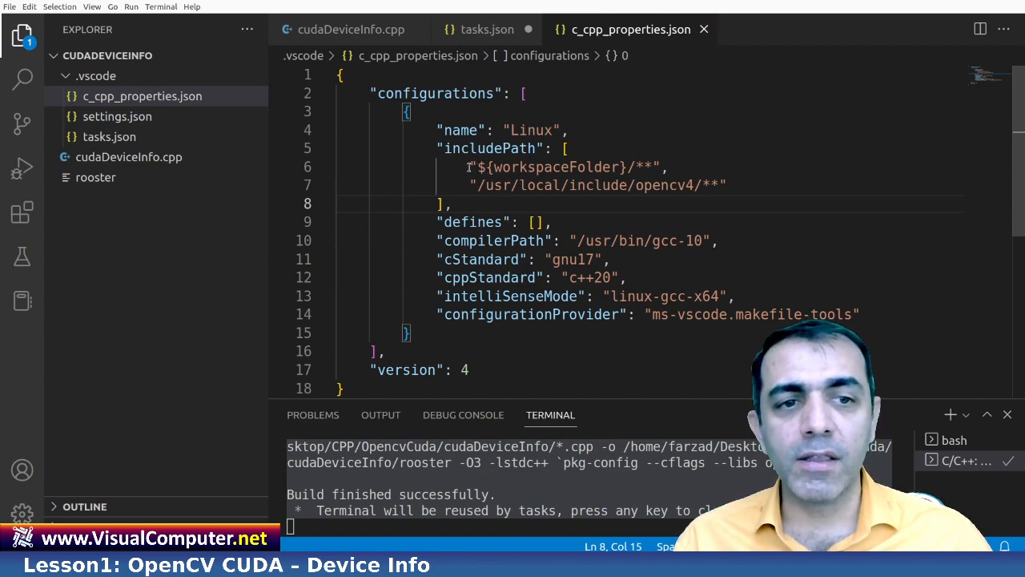
drag(471, 167, 655, 167)
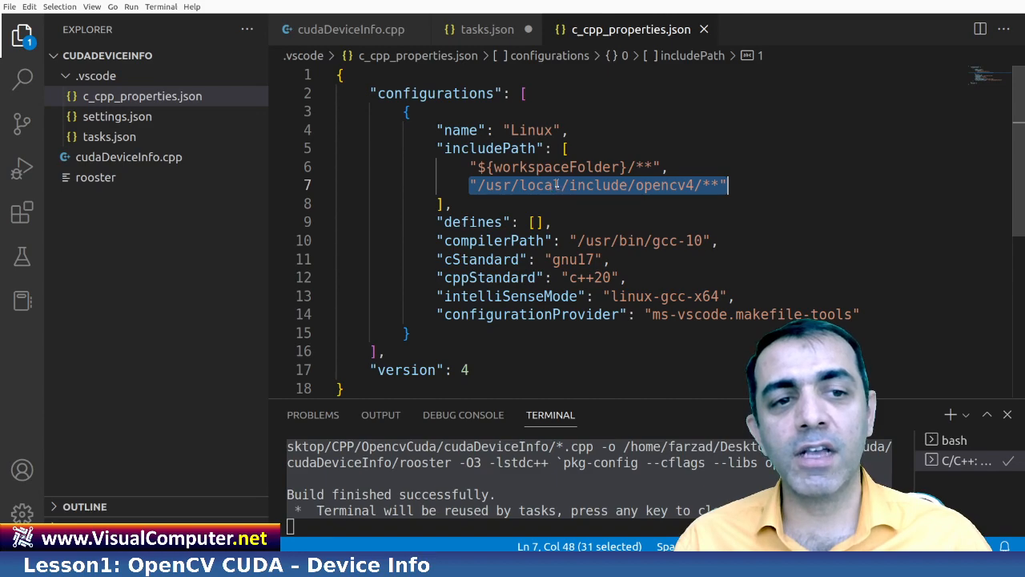
click(548, 186)
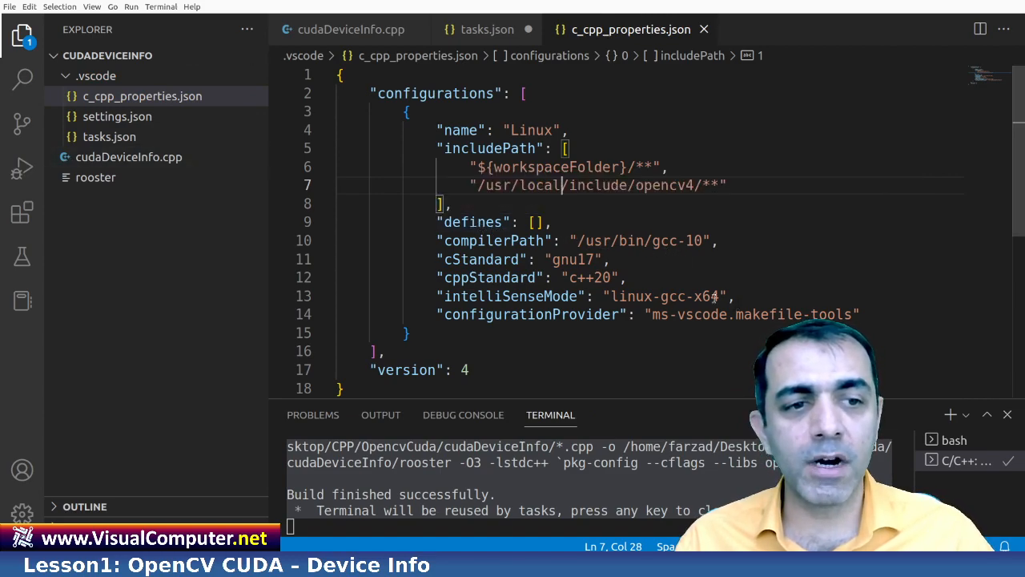
scroll(down, 3)
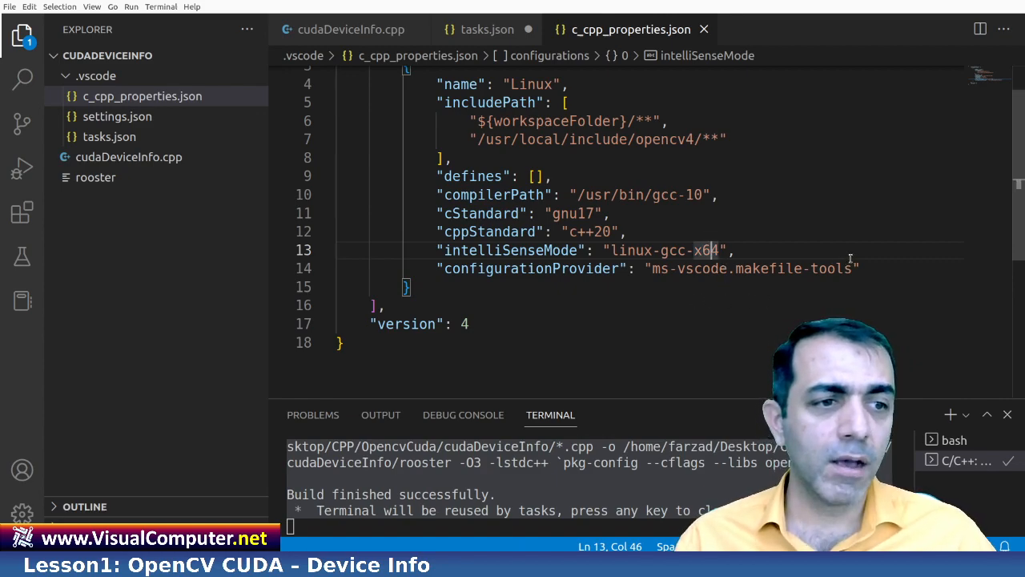
scroll(down, 3)
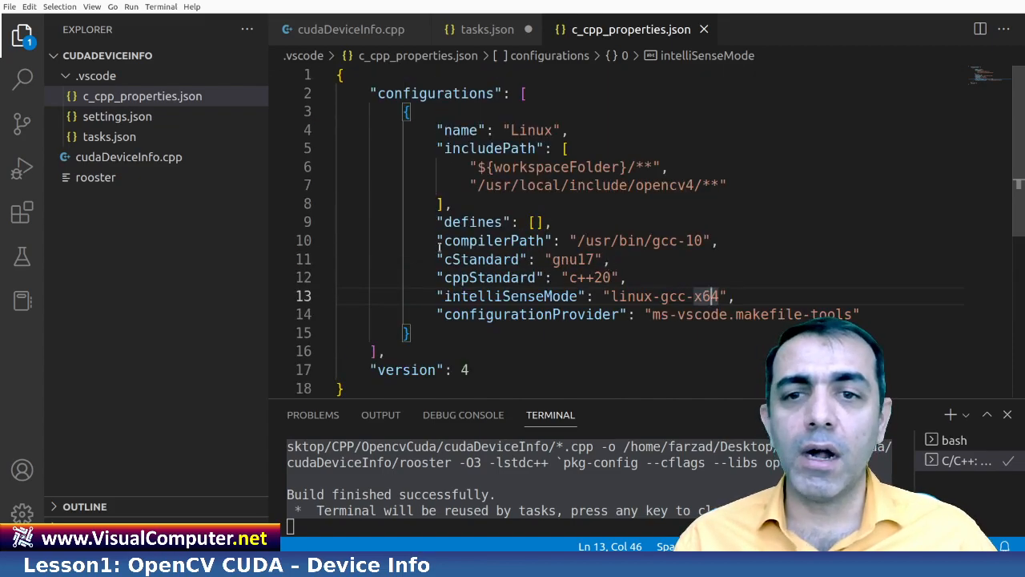
Step: Show settings.json's files.associations list, then bring cudaDeviceInfo.cpp back in front
click(117, 115)
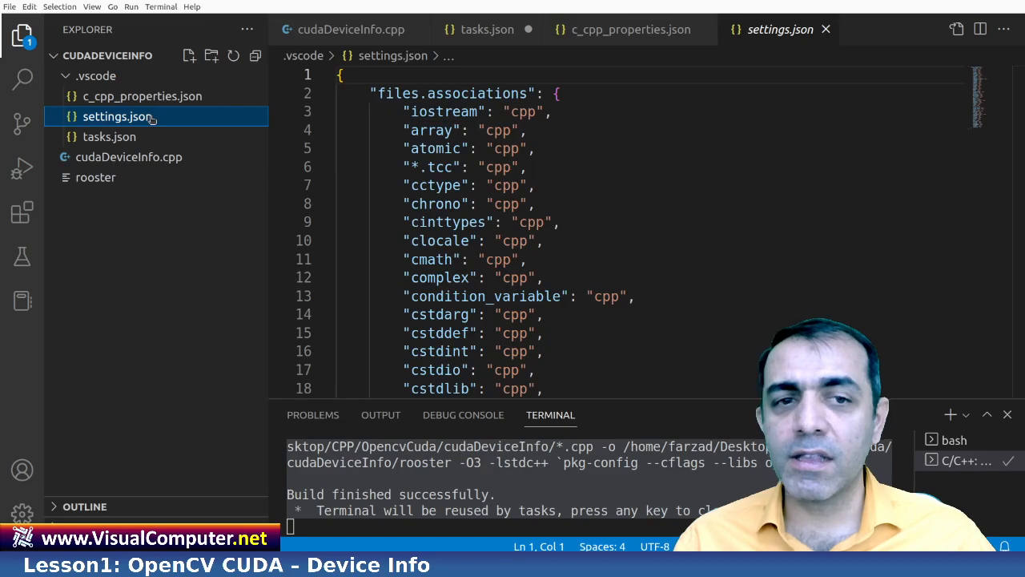
scroll(down, 3)
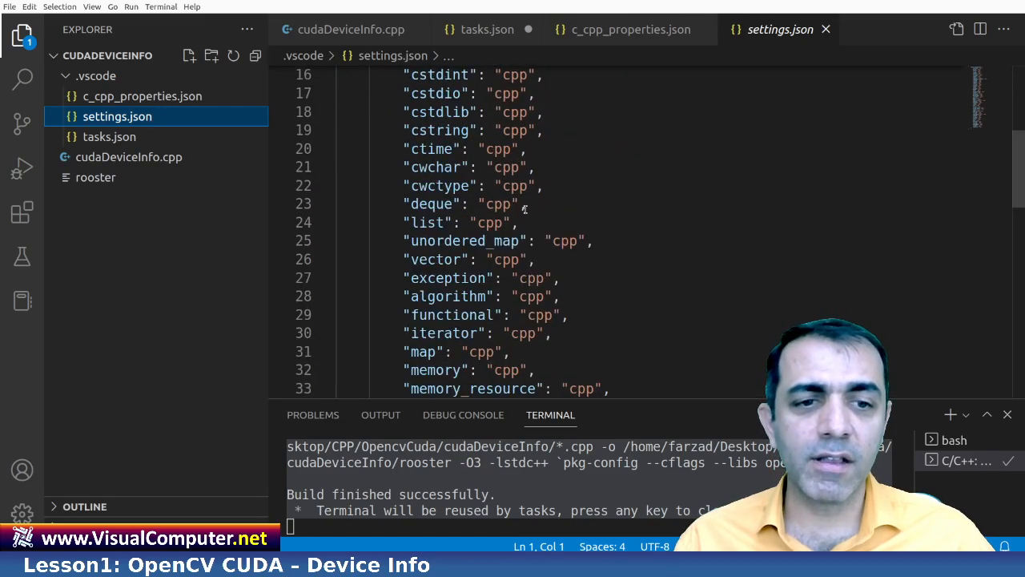
scroll(up, 3)
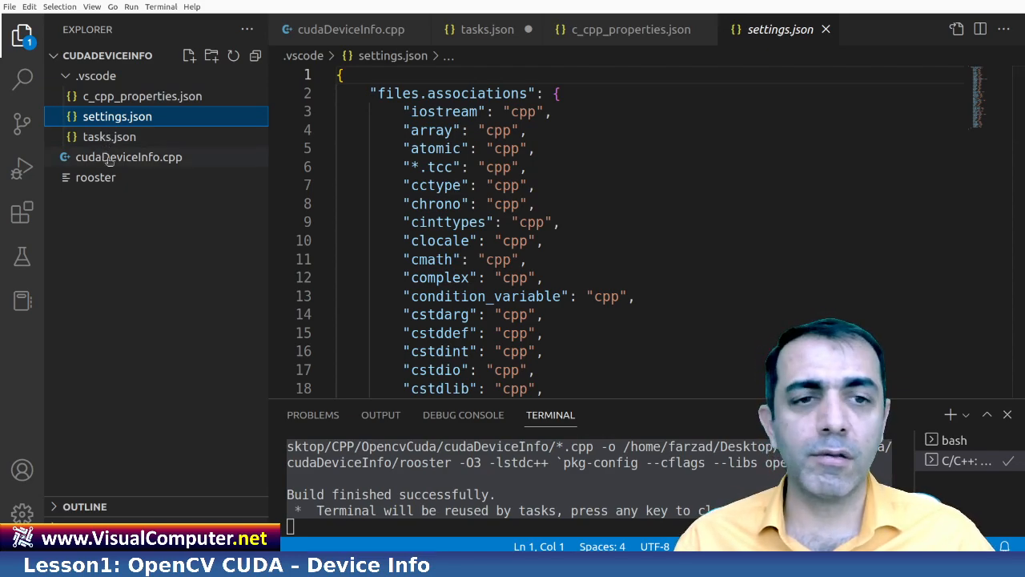
click(128, 157)
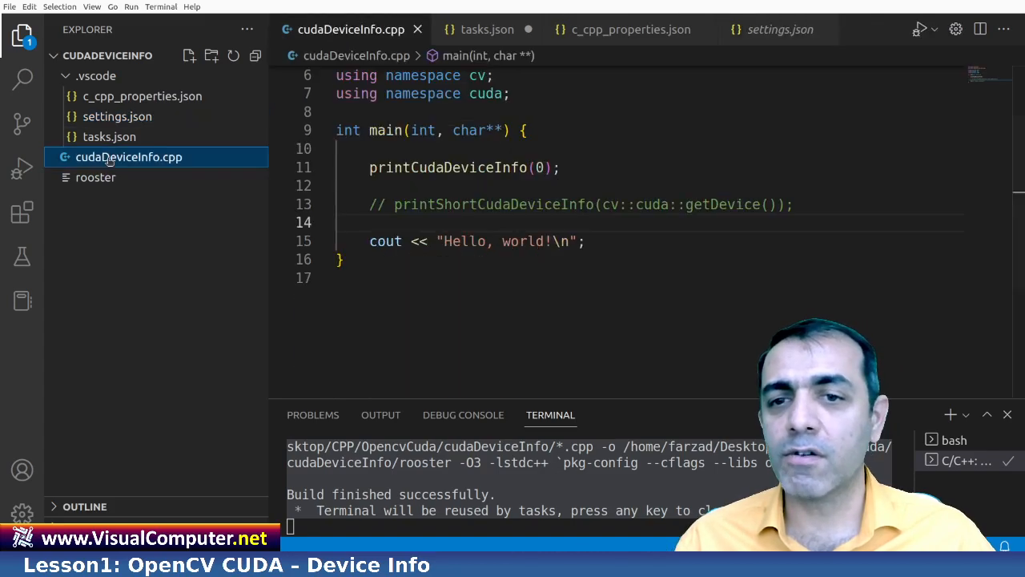